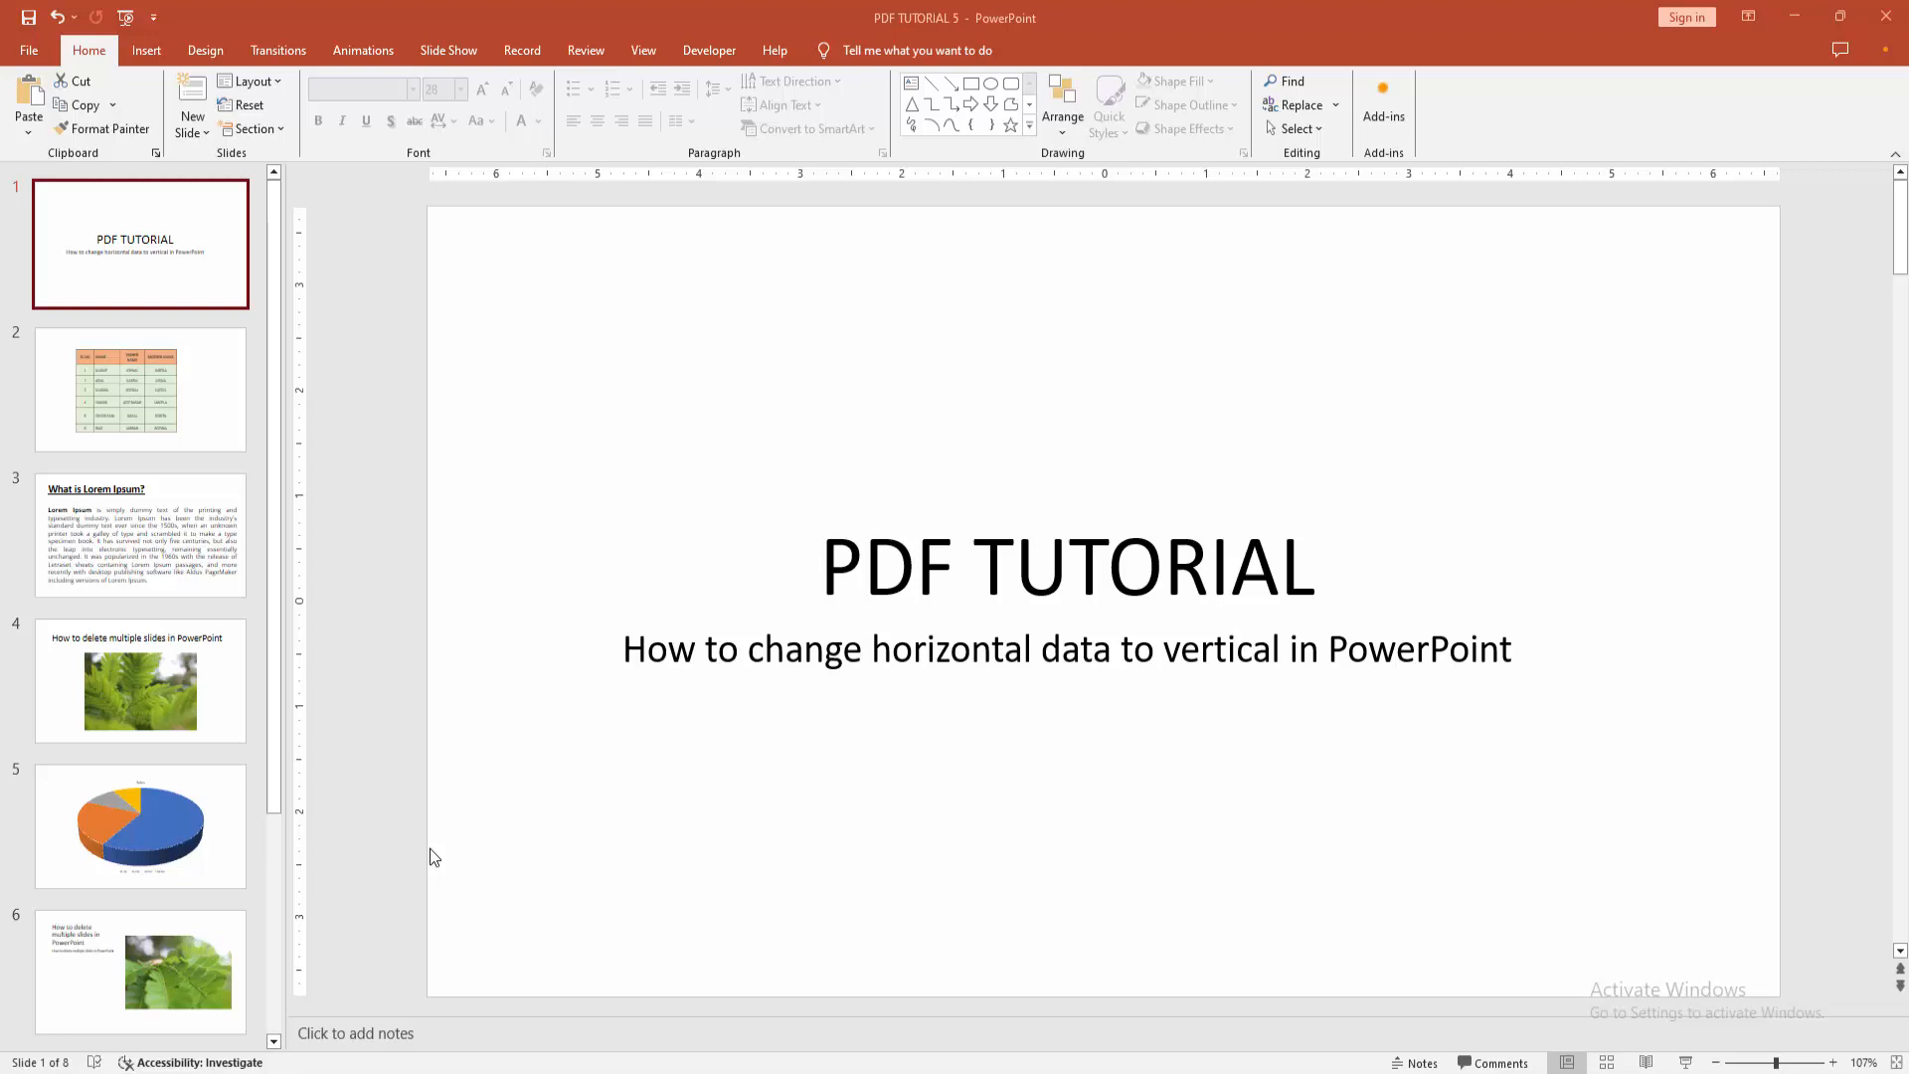
mouse_move(205, 498)
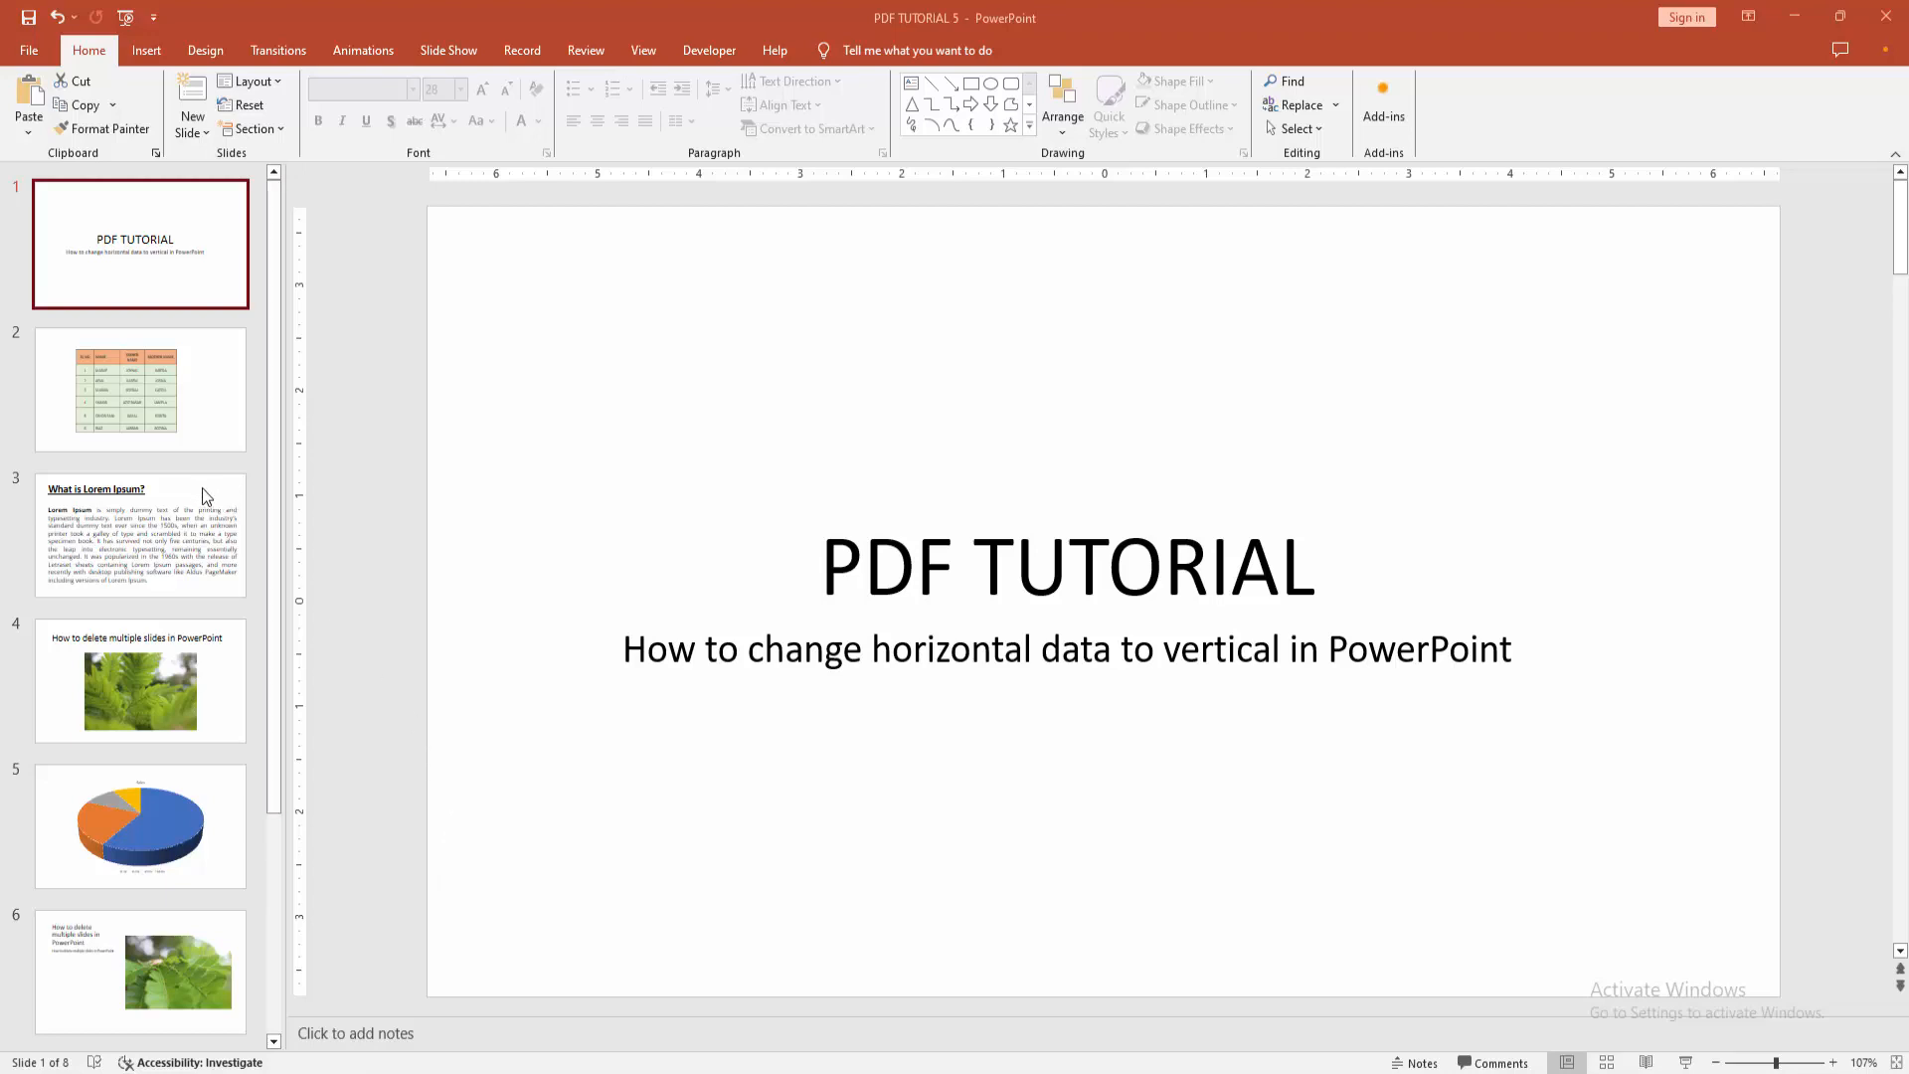
Step: Go to slide 2, which holds the serial numbers and names table
left_click(140, 388)
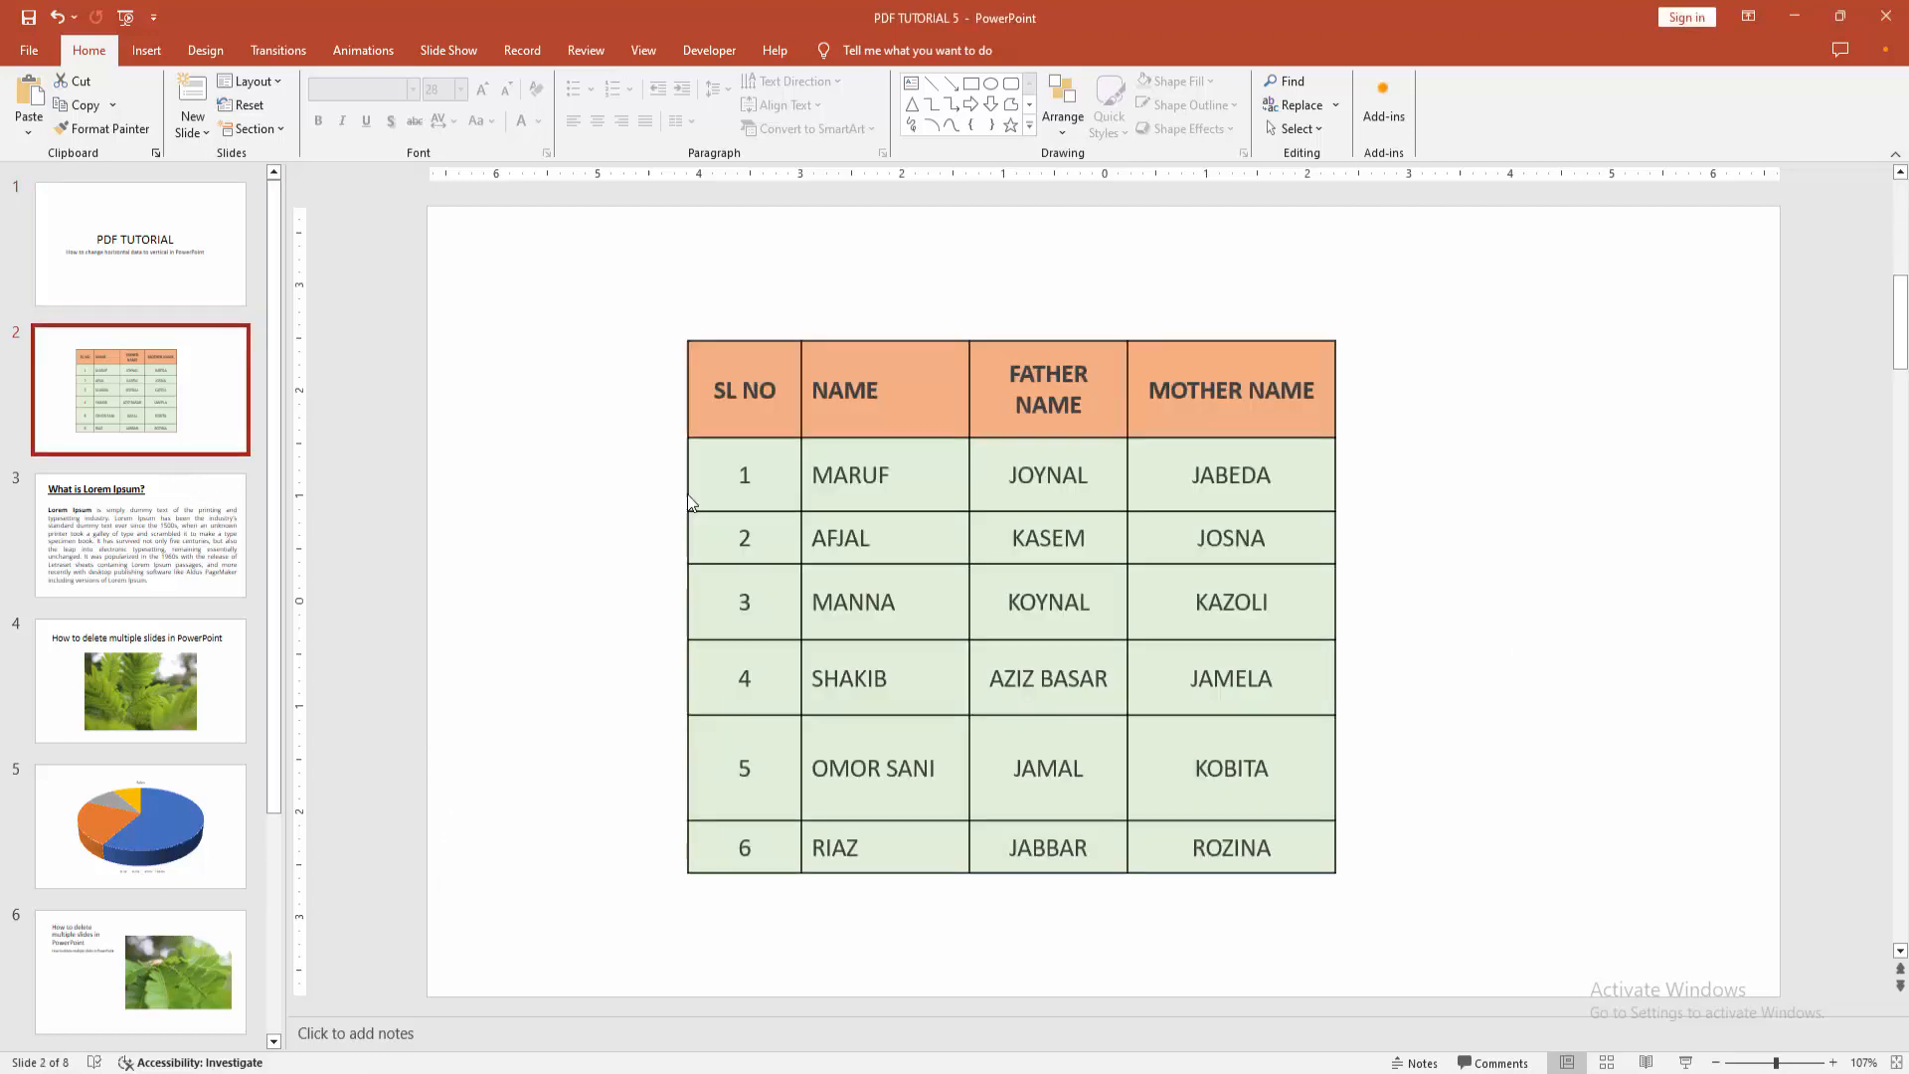
Step: Select the whole names table and bring up its cell margin presets
left_click(744, 389)
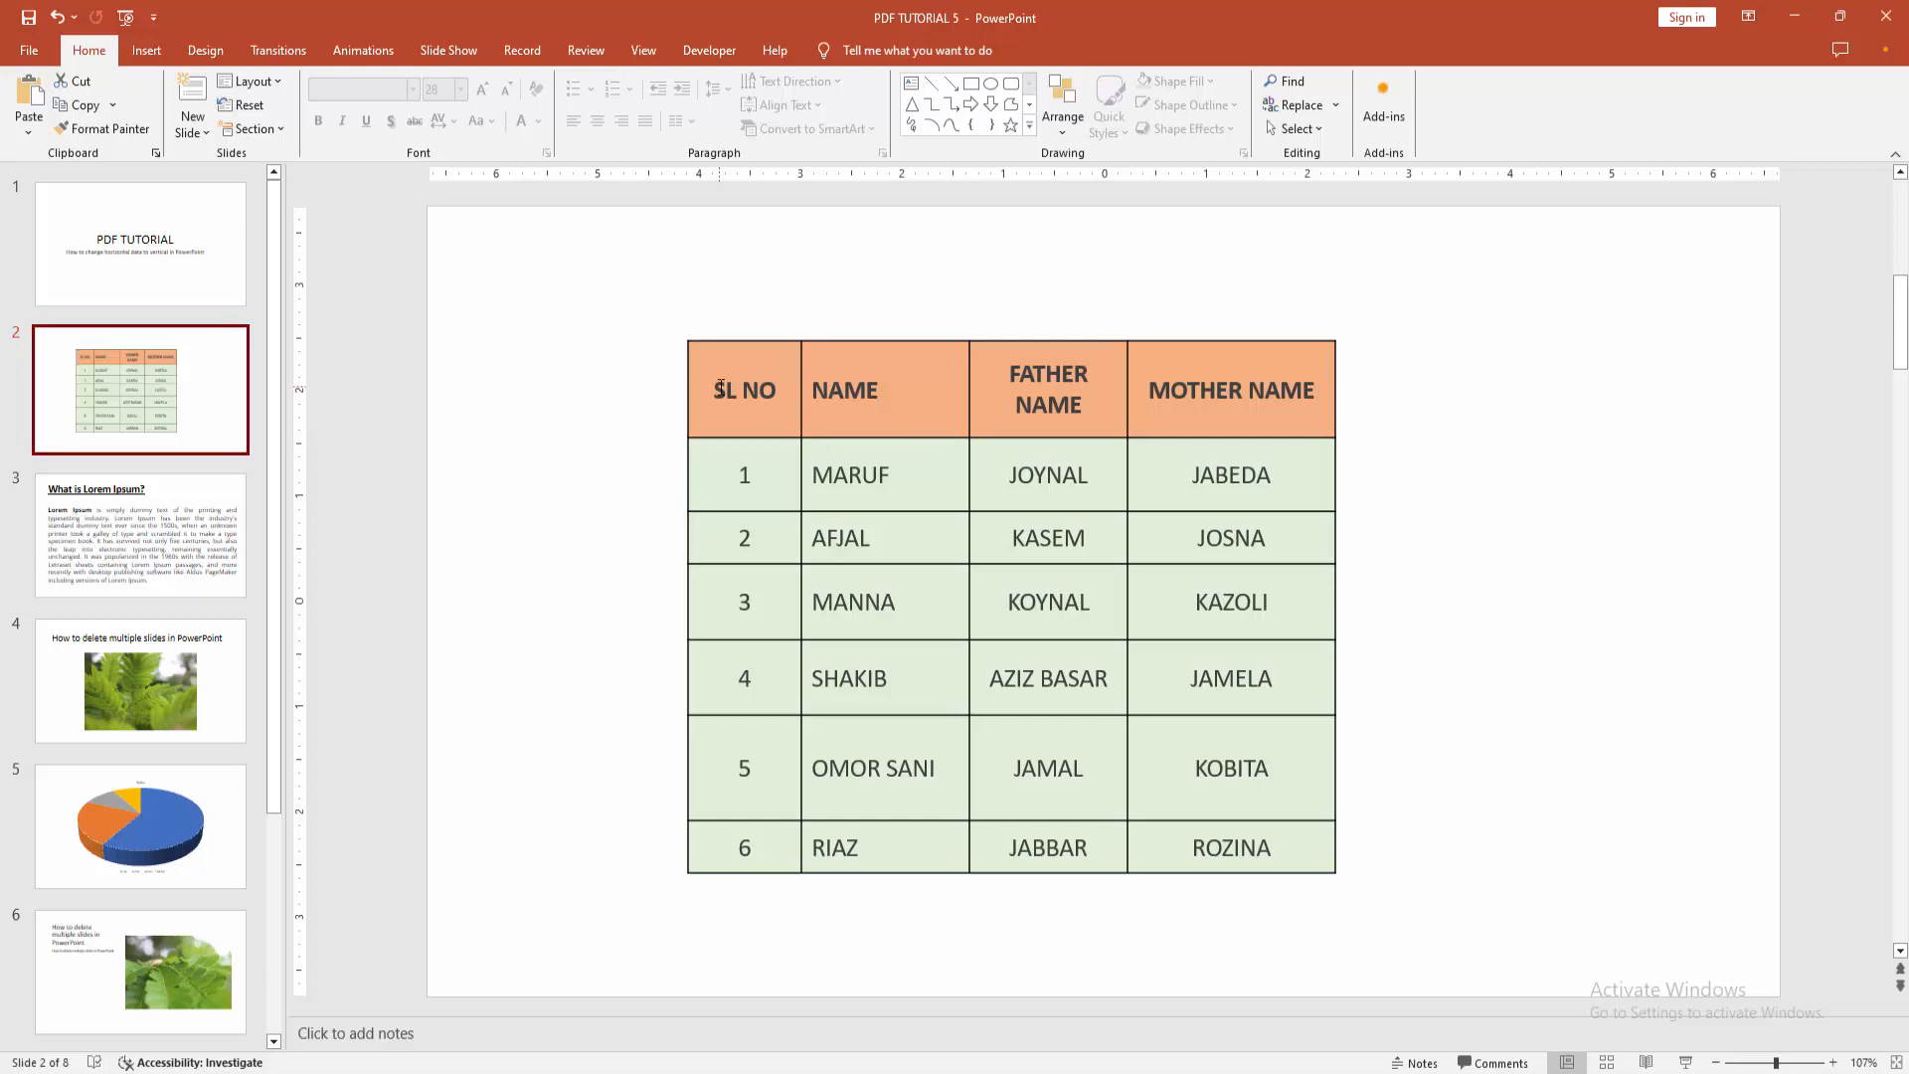
left_click(1011, 609)
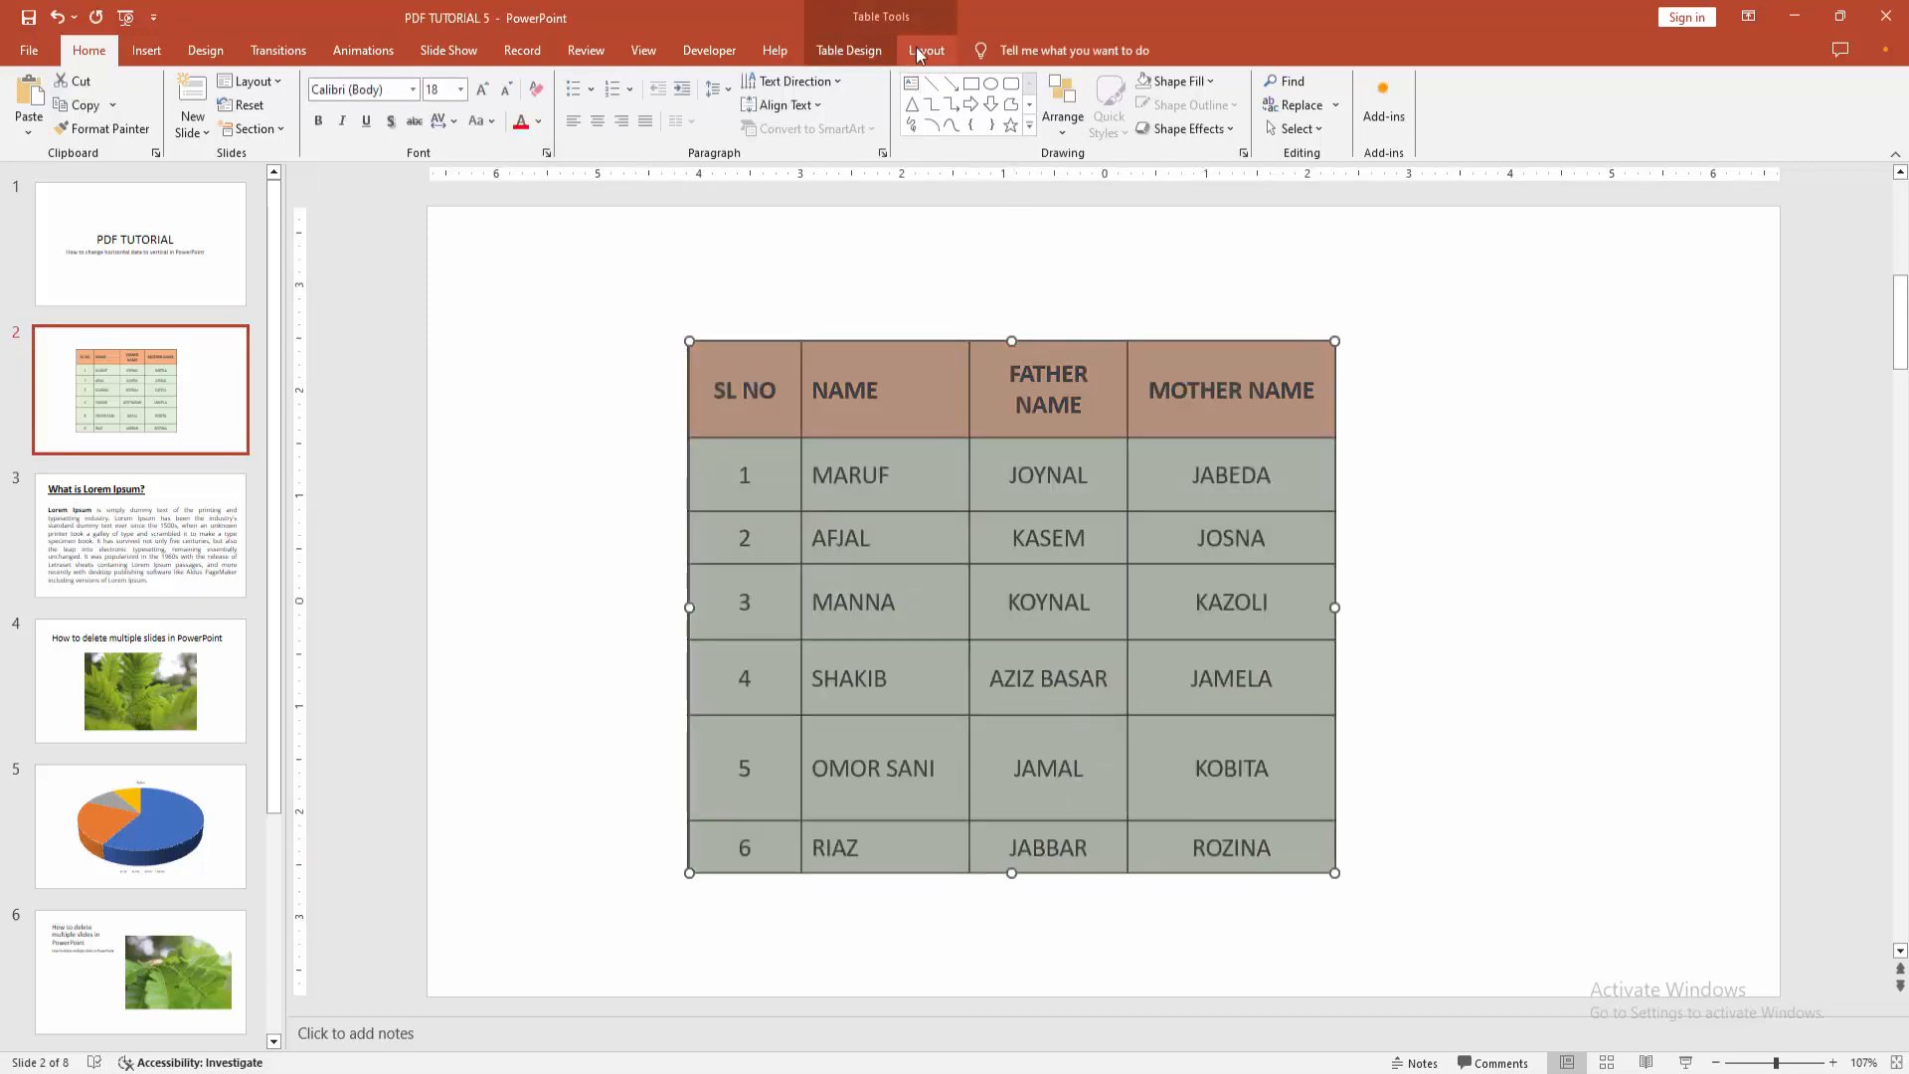
left_click(927, 49)
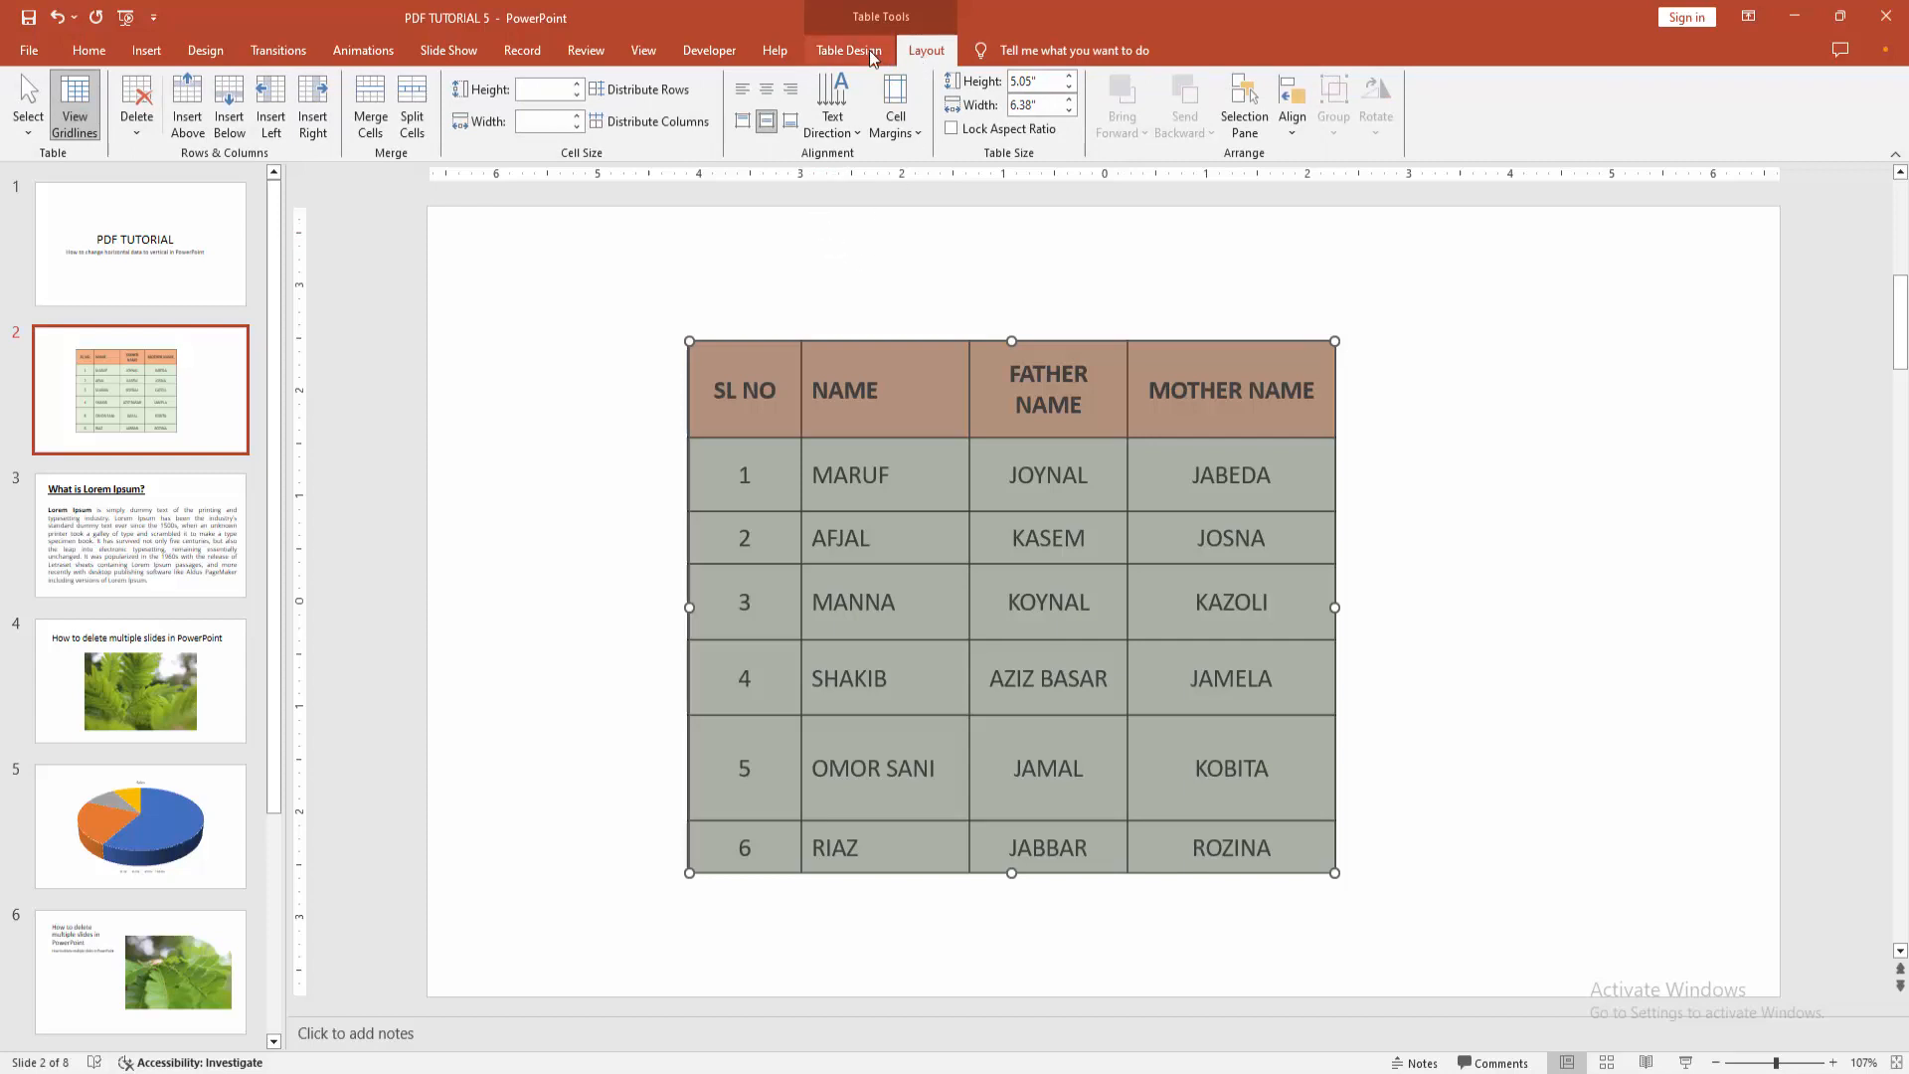
left_click(850, 49)
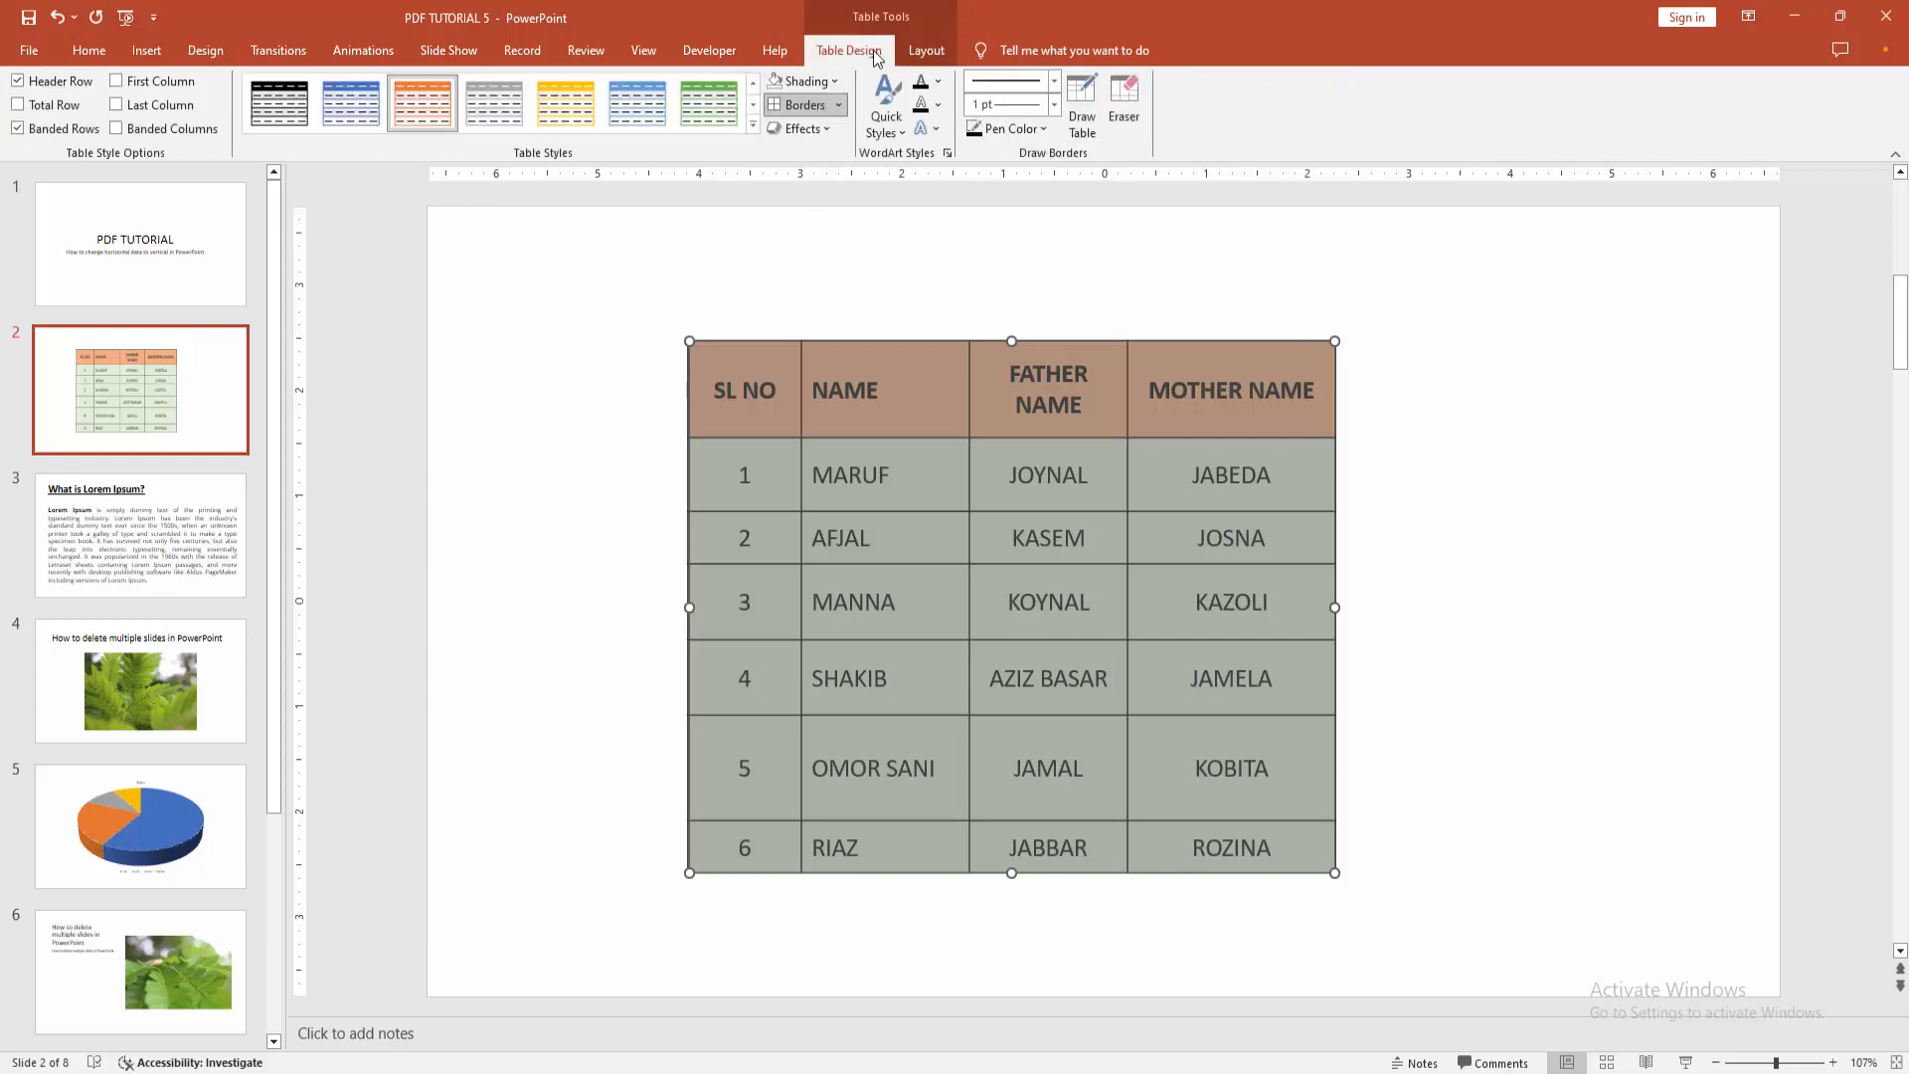
left_click(897, 104)
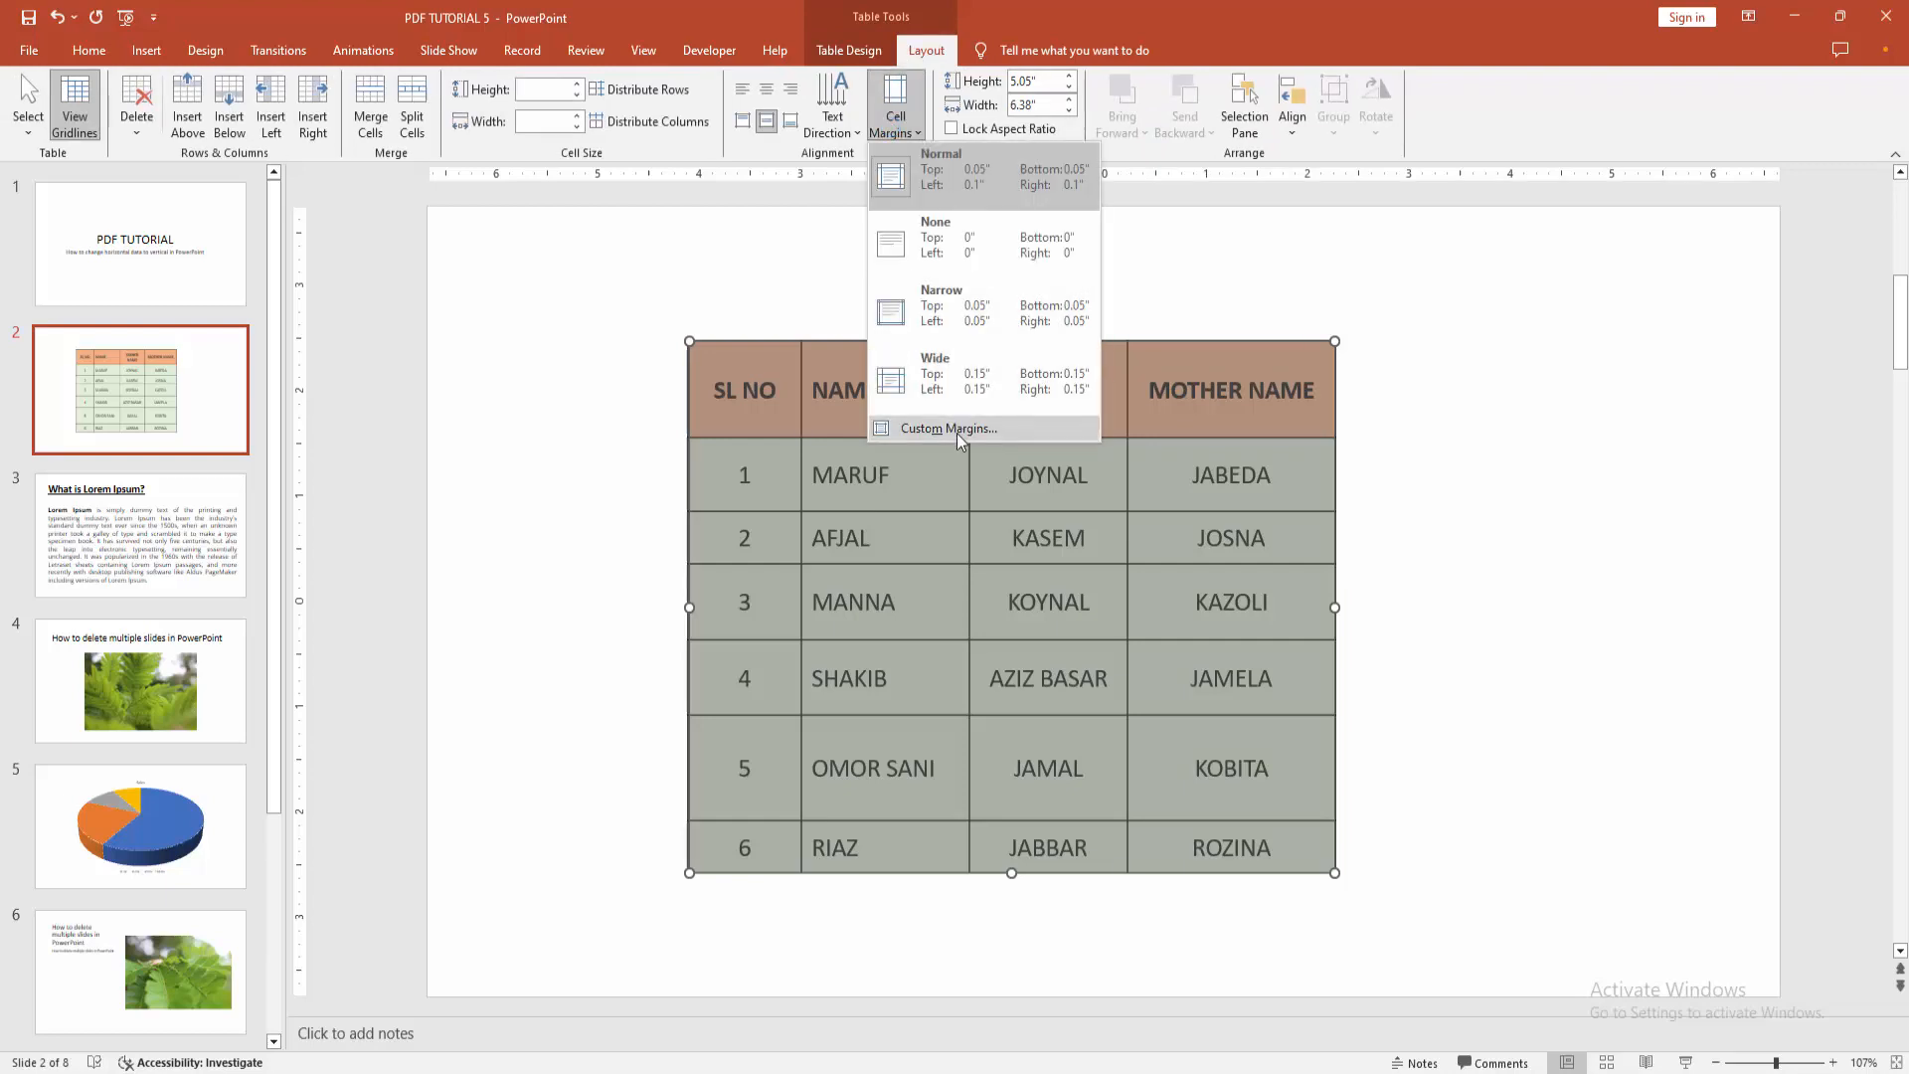
Step: In Cell Text Layout, set text direction to Rotate all text 90°
left_click(948, 428)
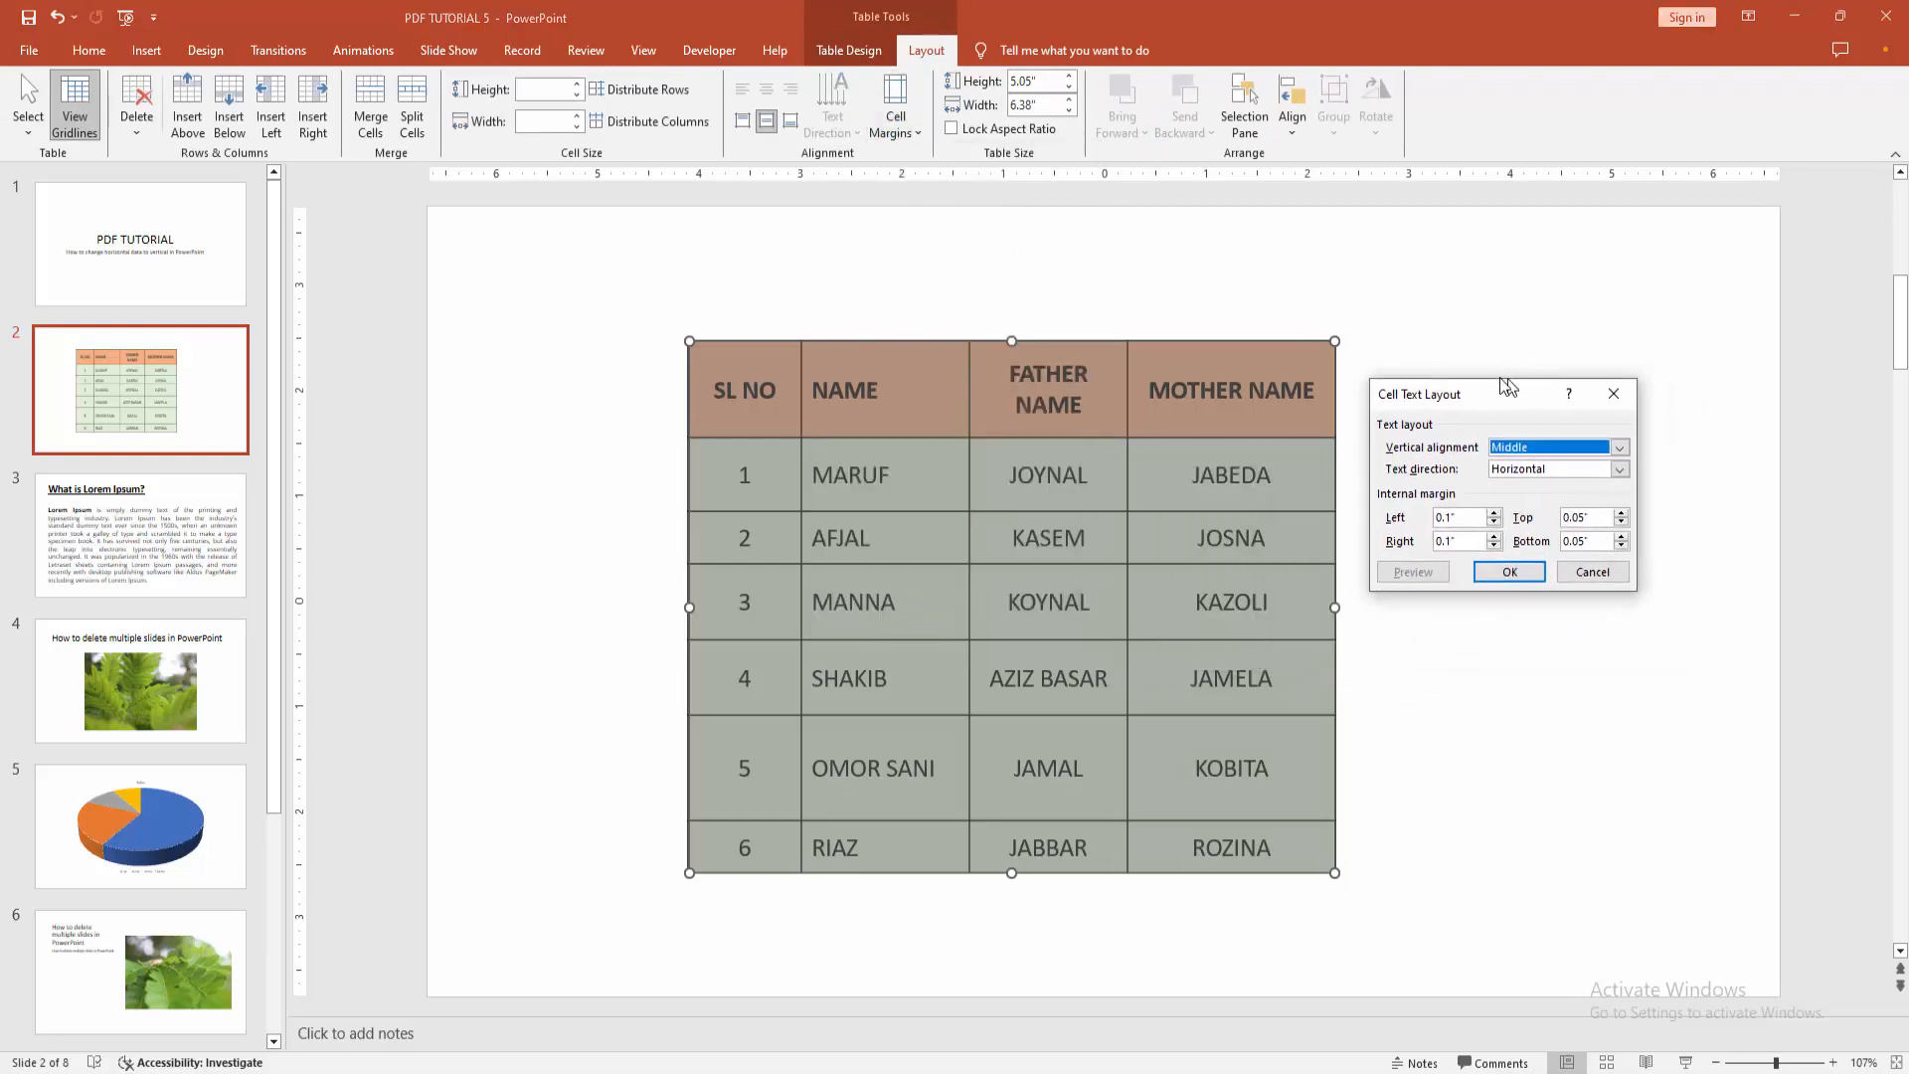
left_click(1611, 469)
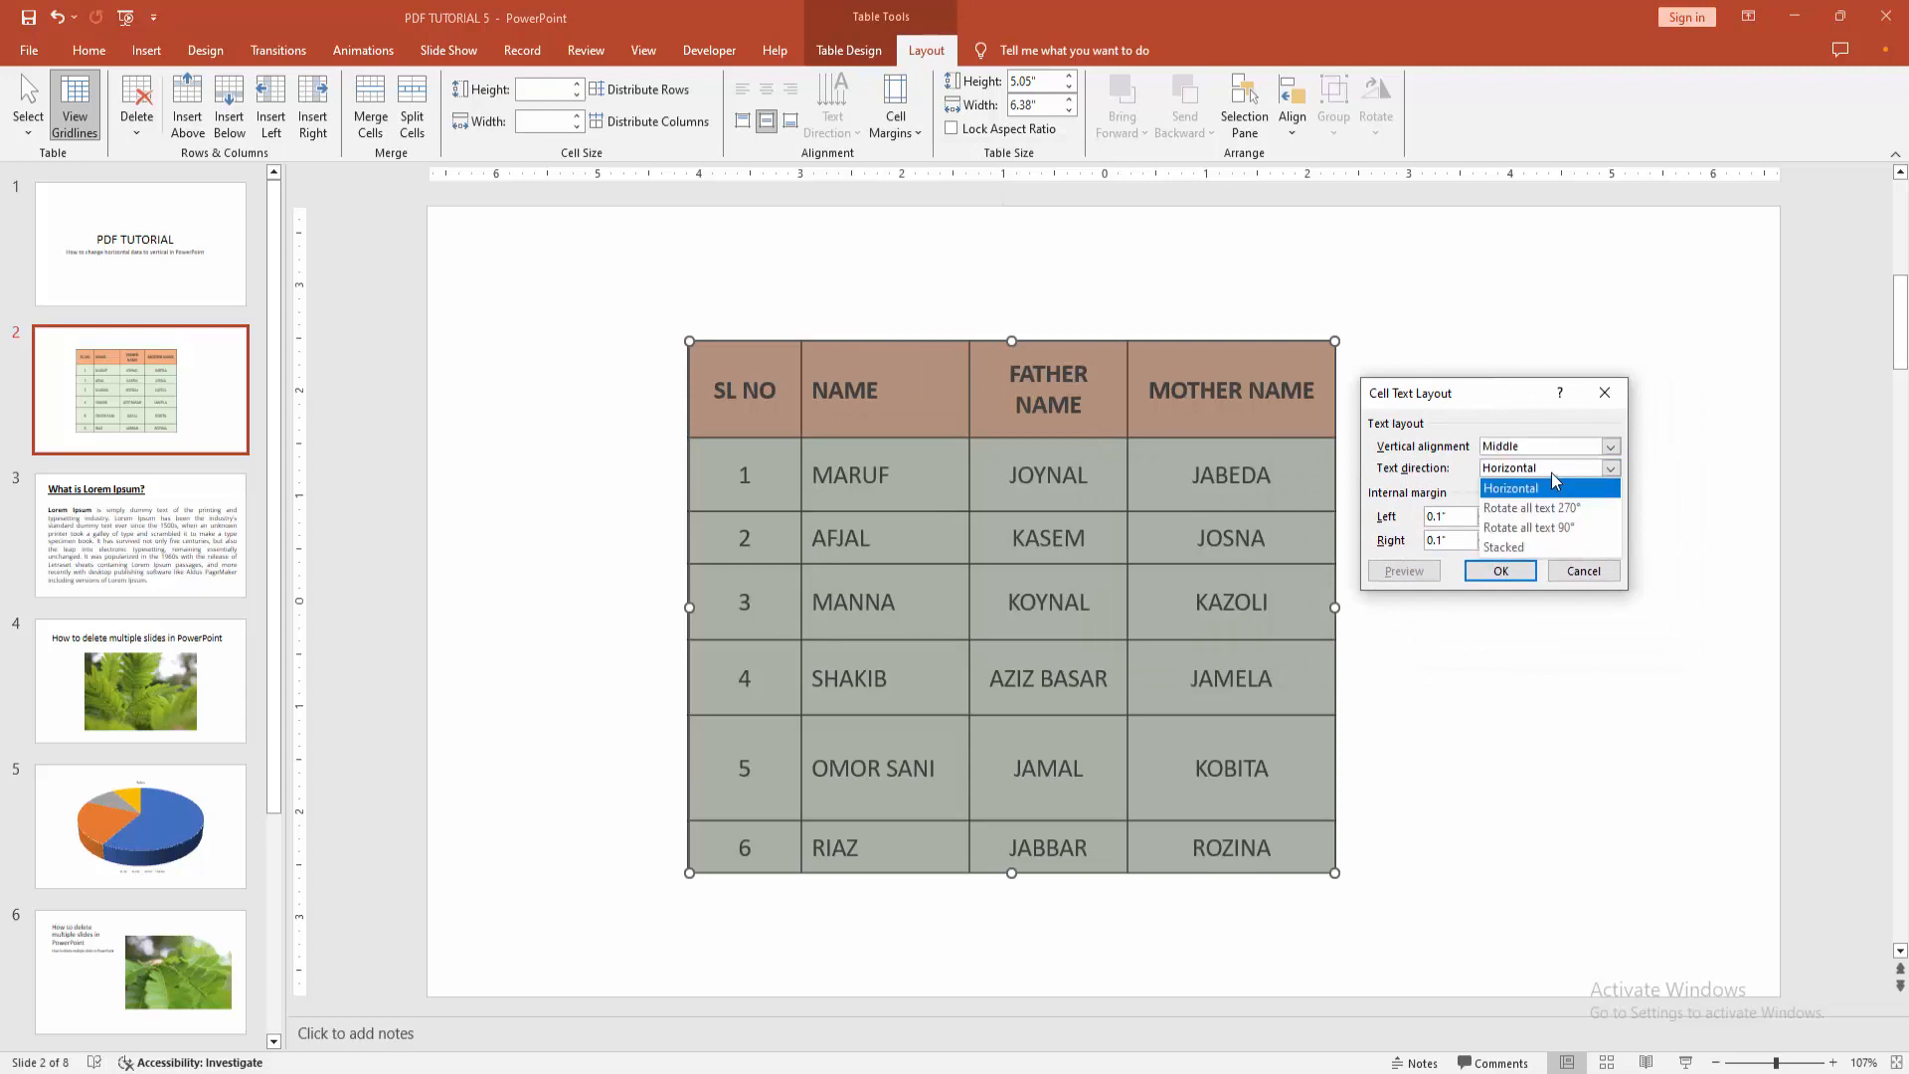
mouse_move(1529, 527)
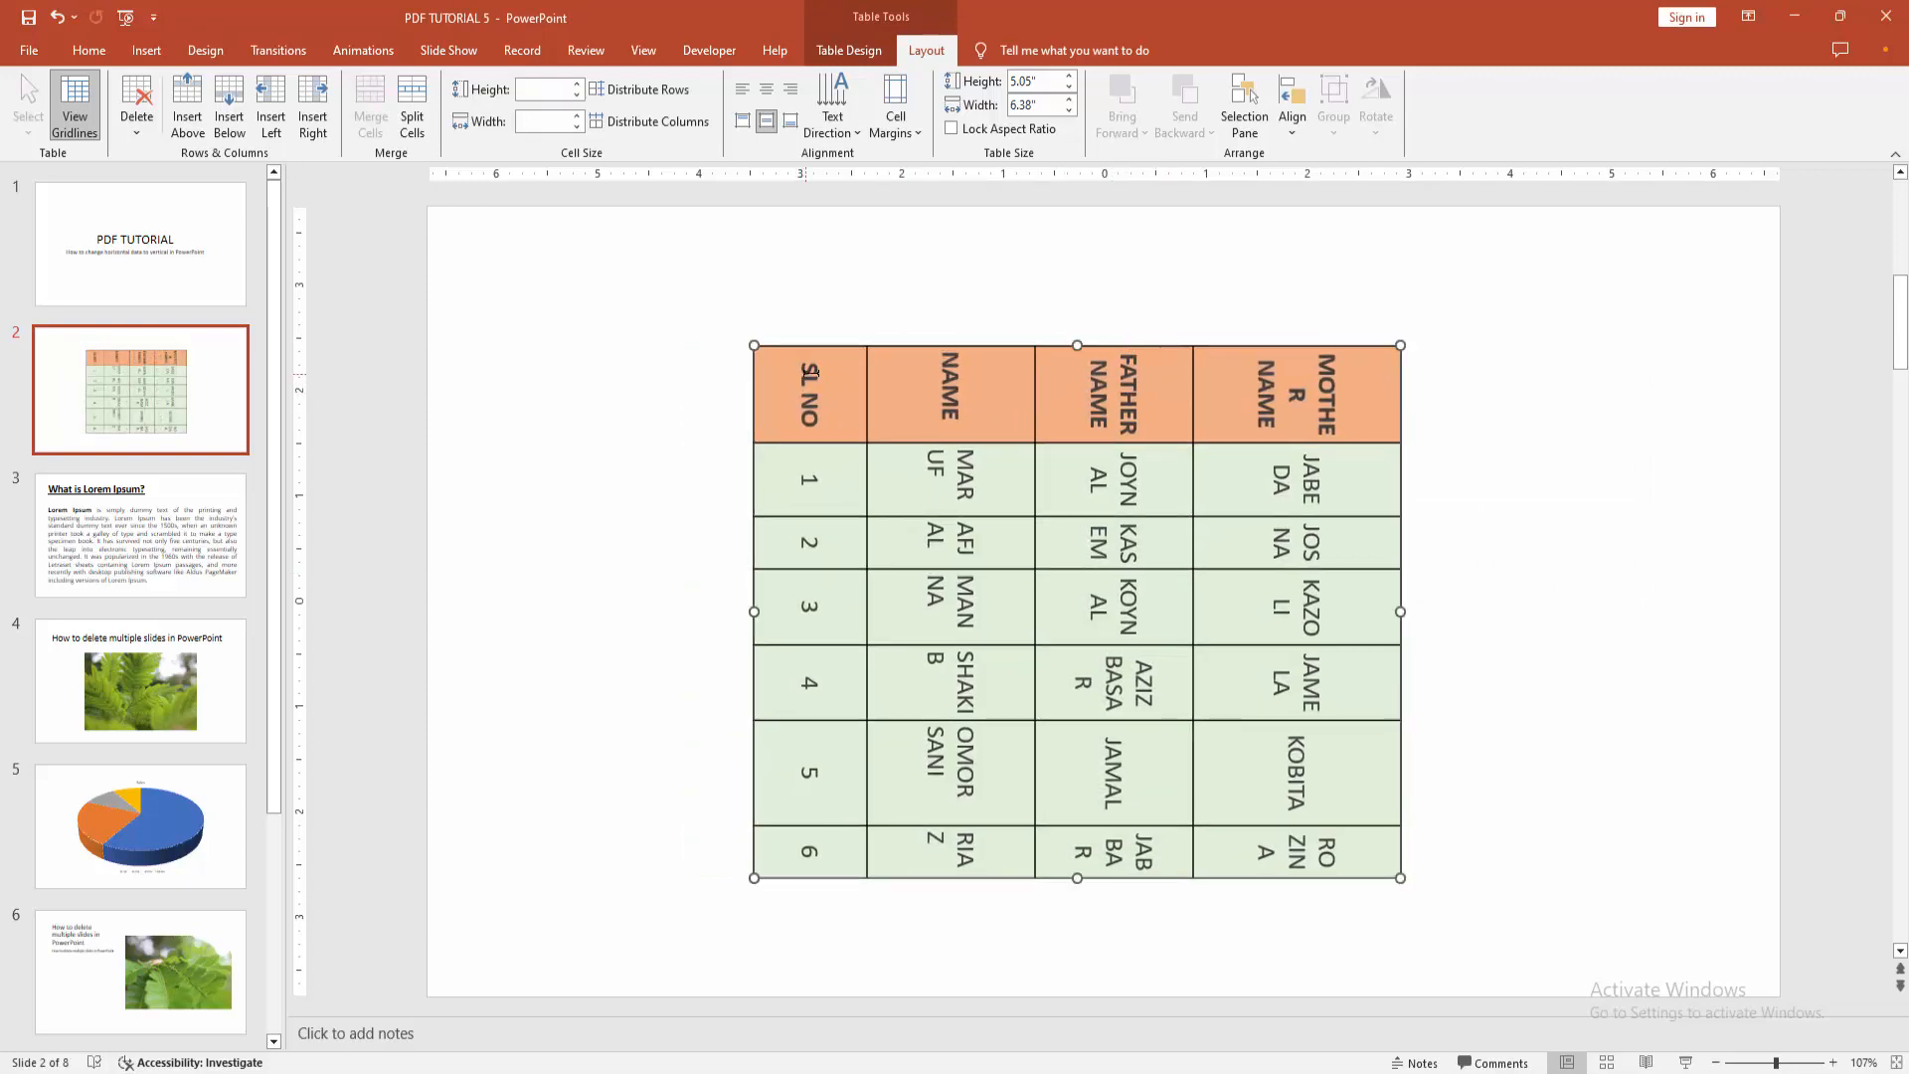
Step: Remove all borders from the table via Table Design > No Border
left_click(849, 50)
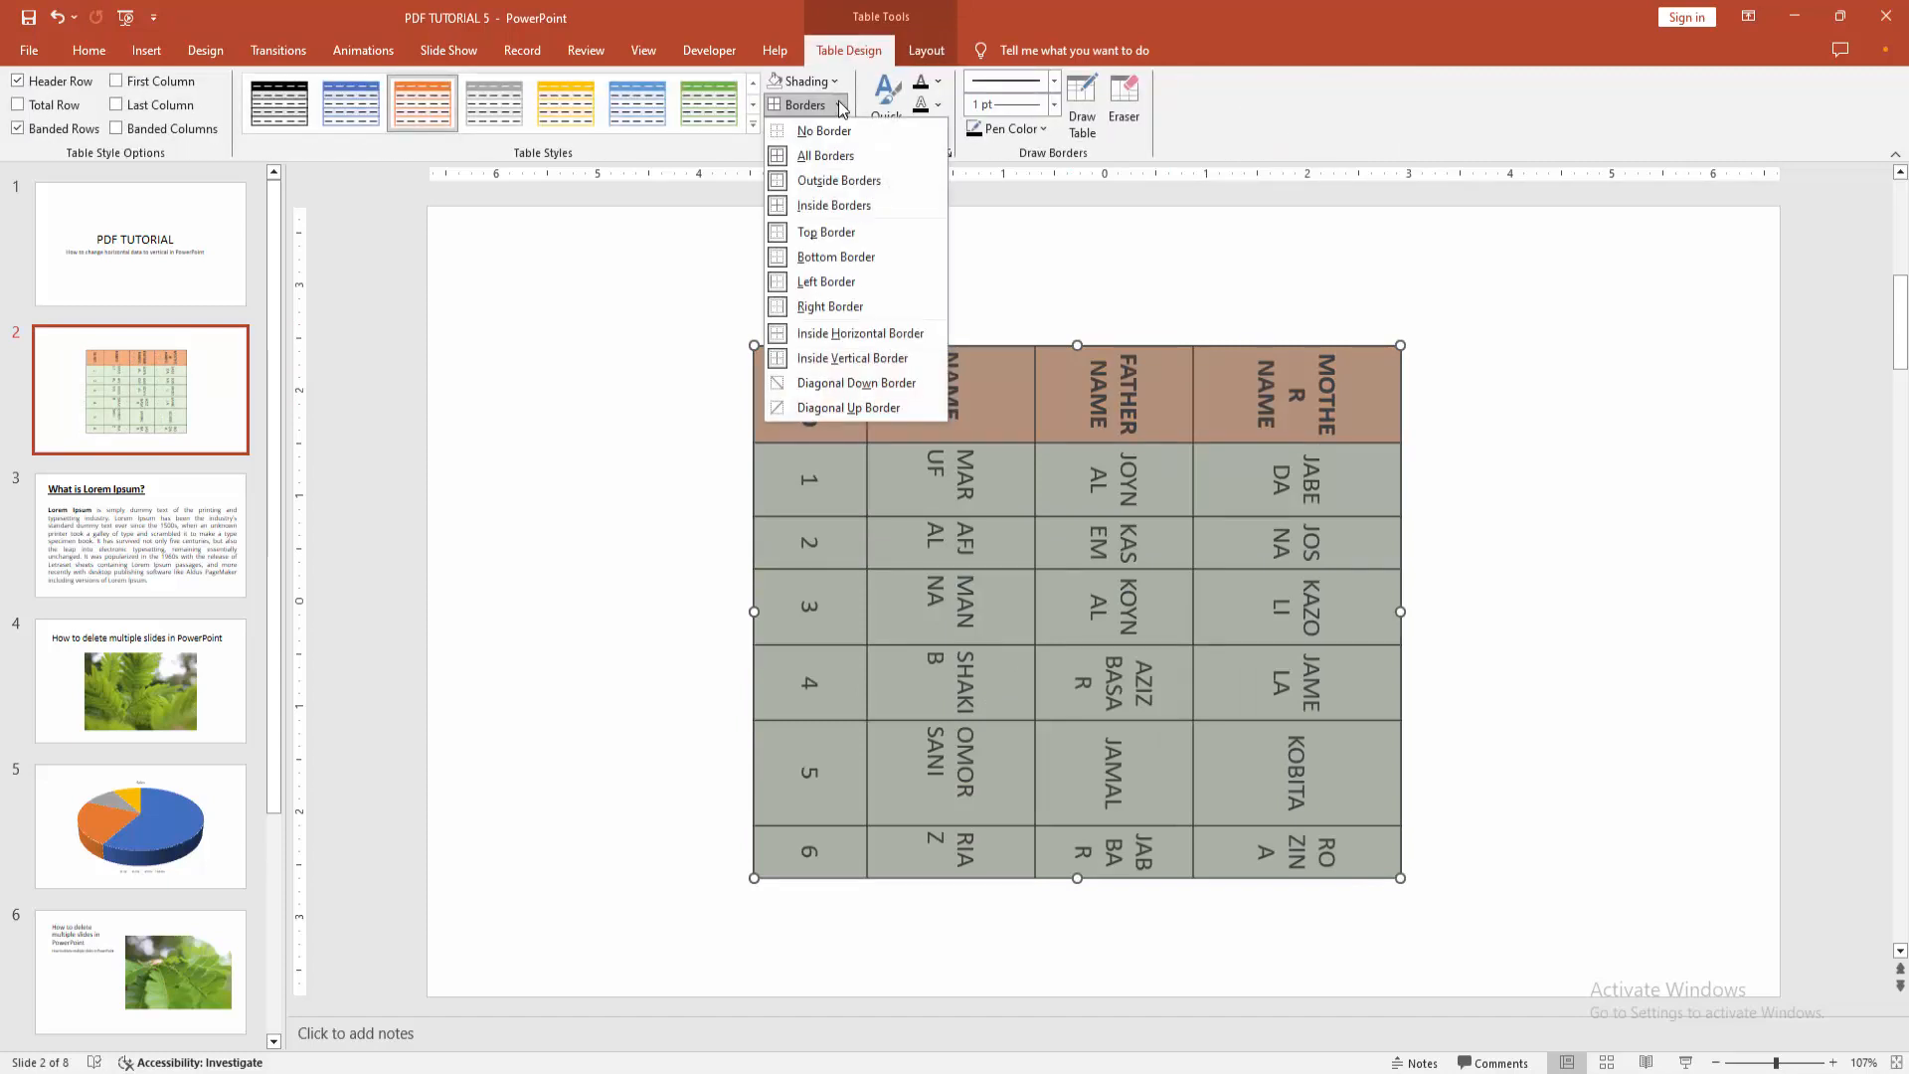
mouse_move(825, 155)
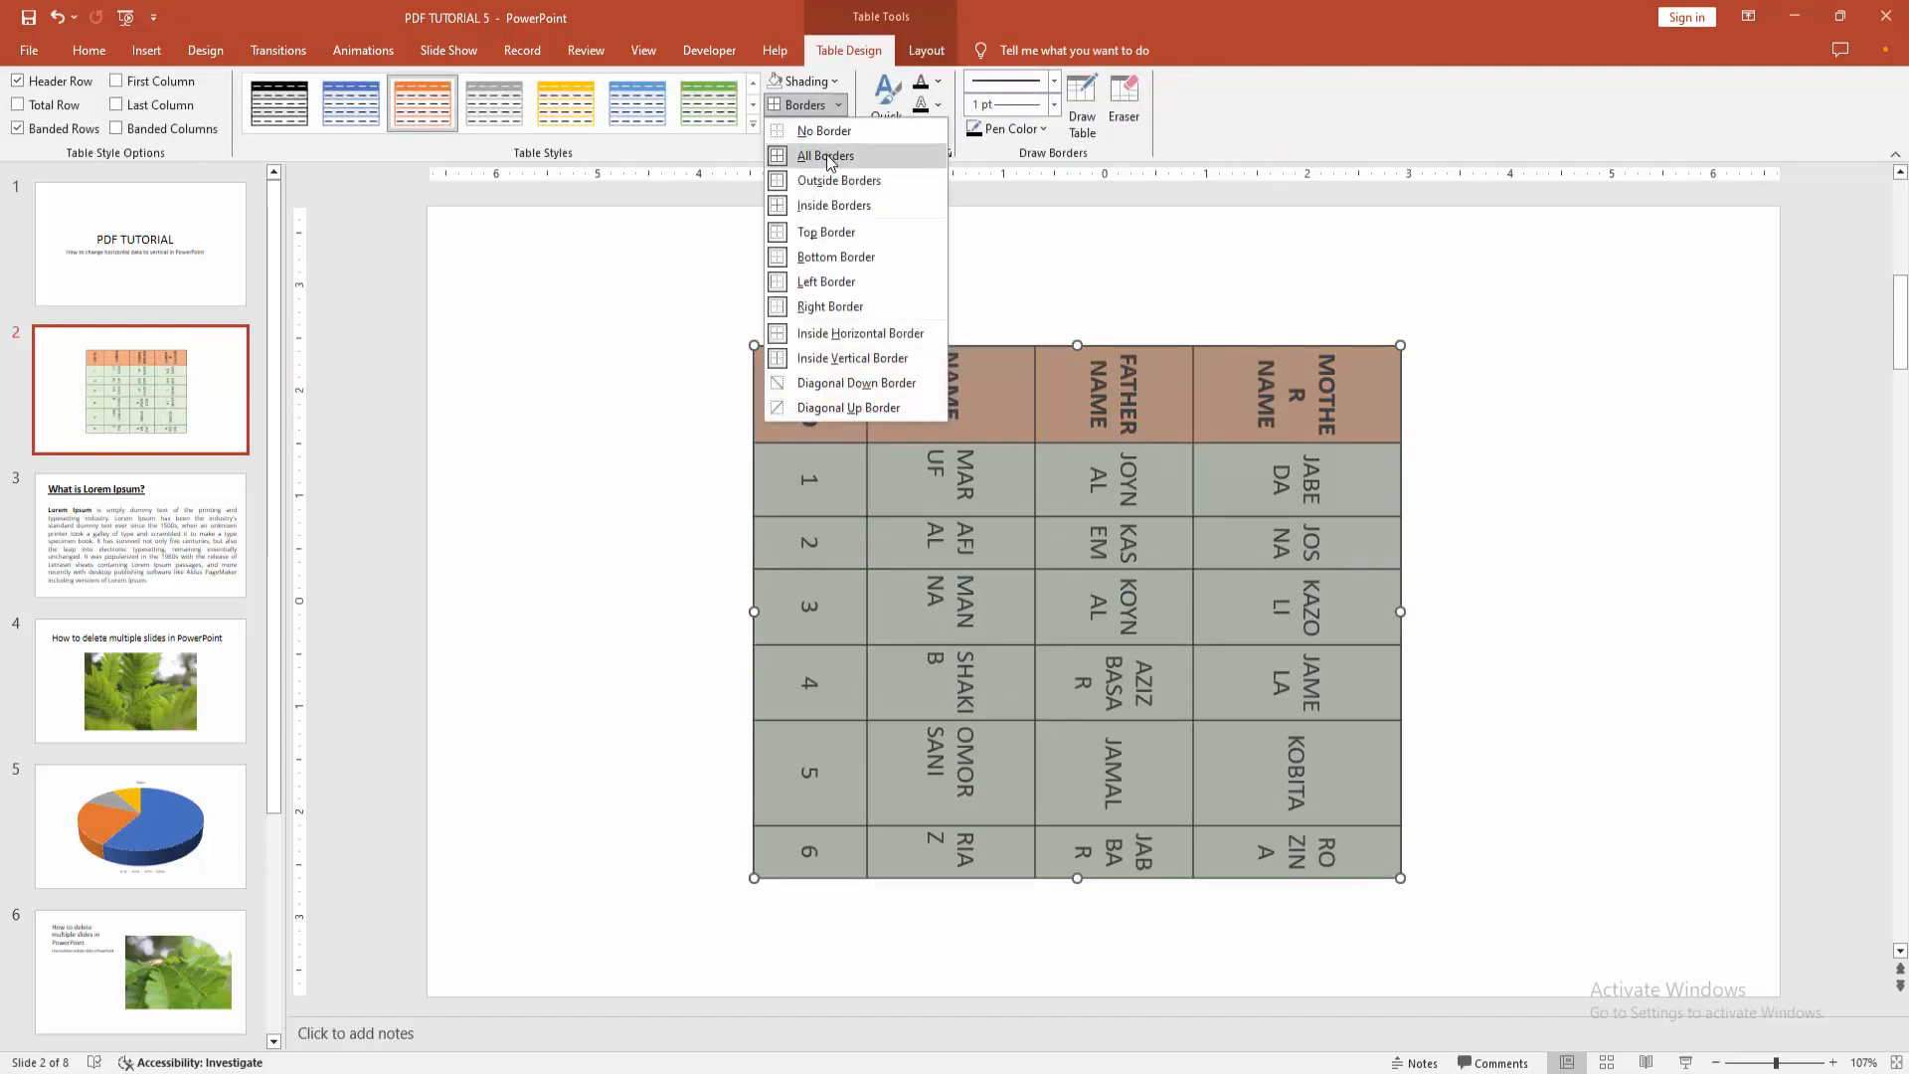
left_click(802, 82)
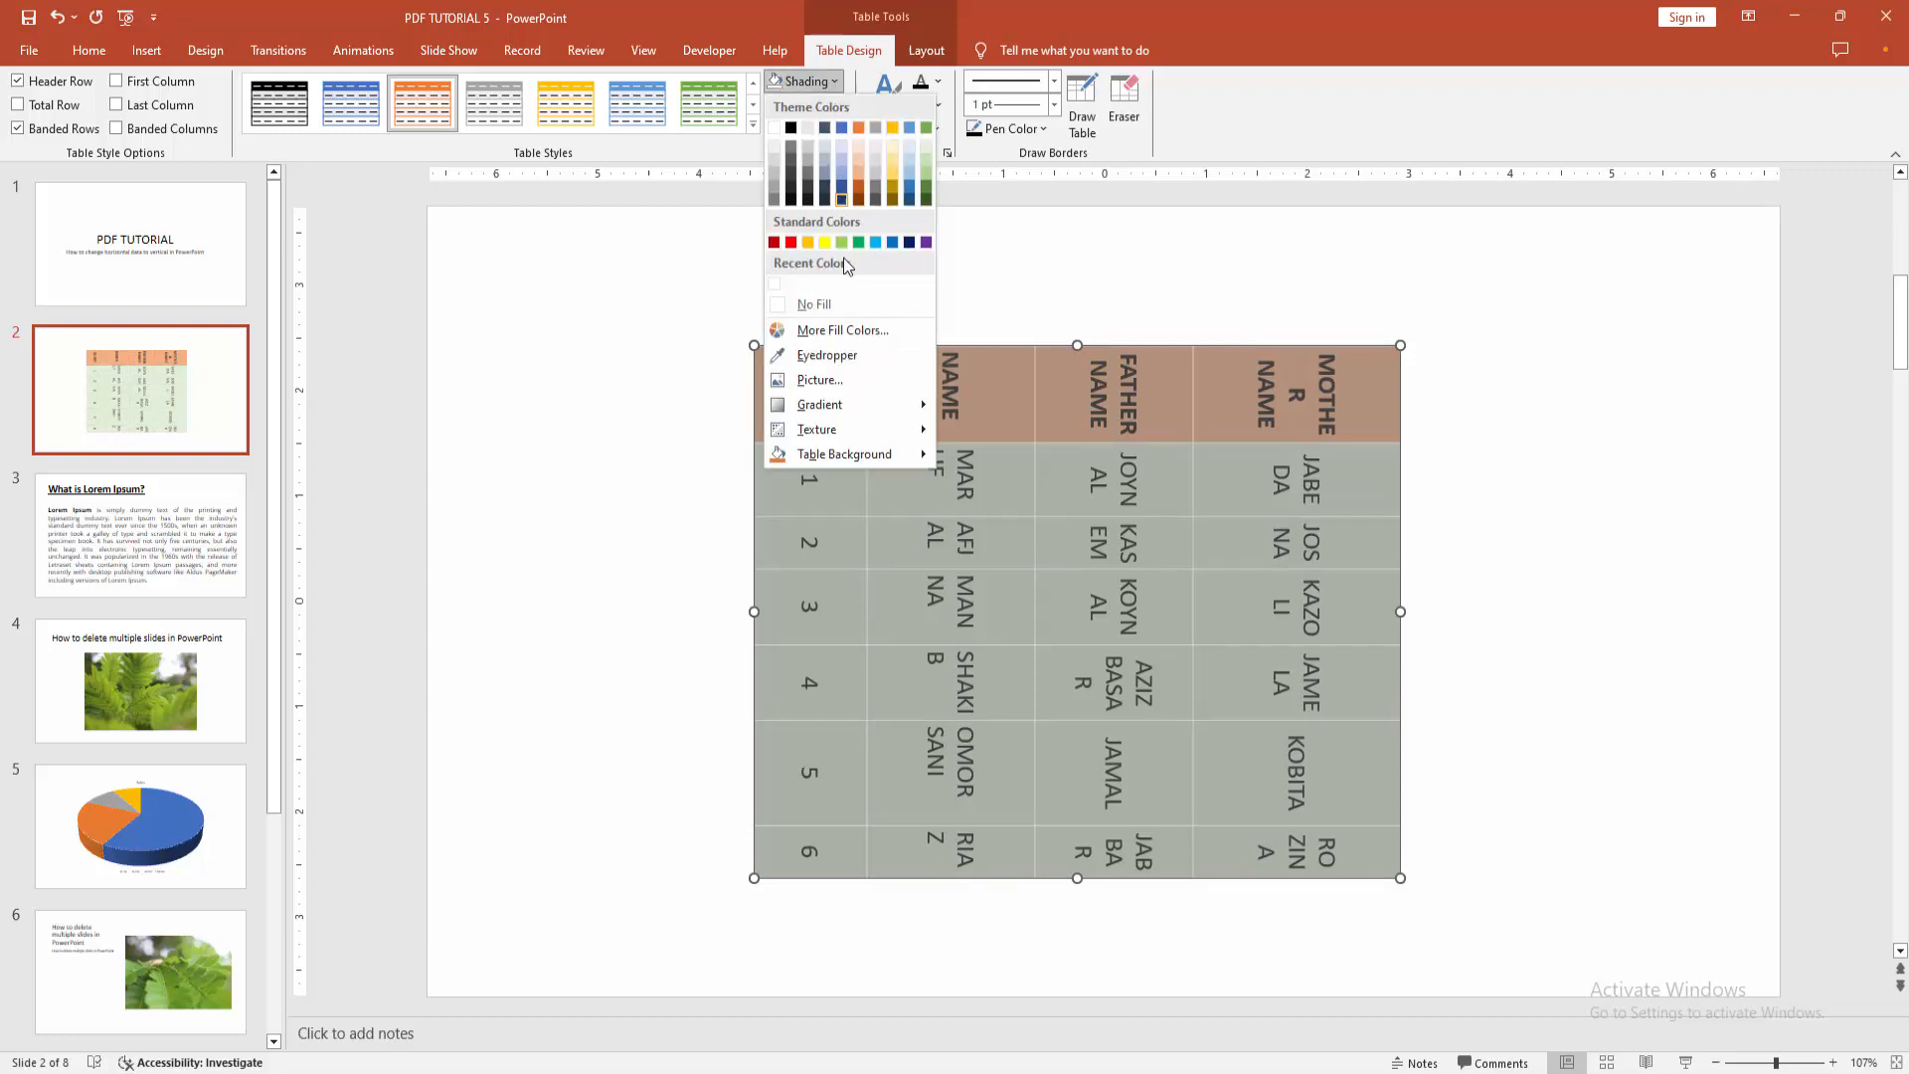